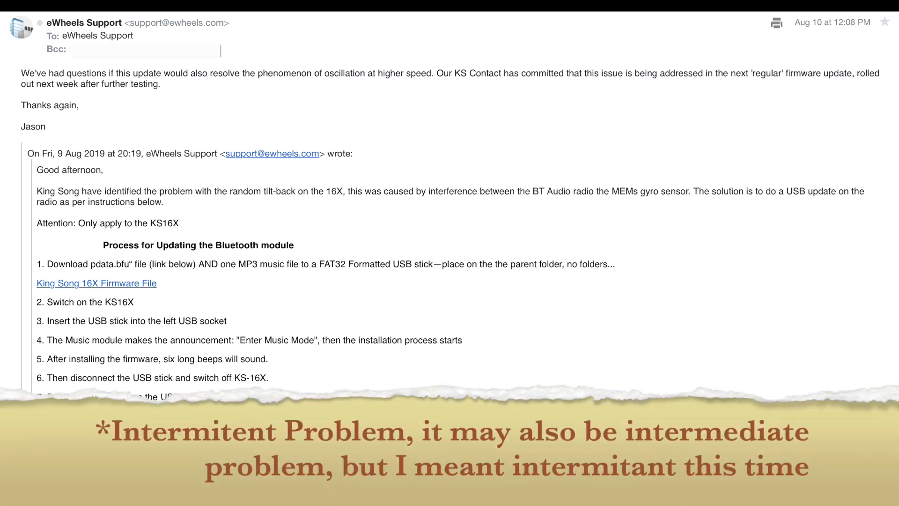
scroll("down", 3)
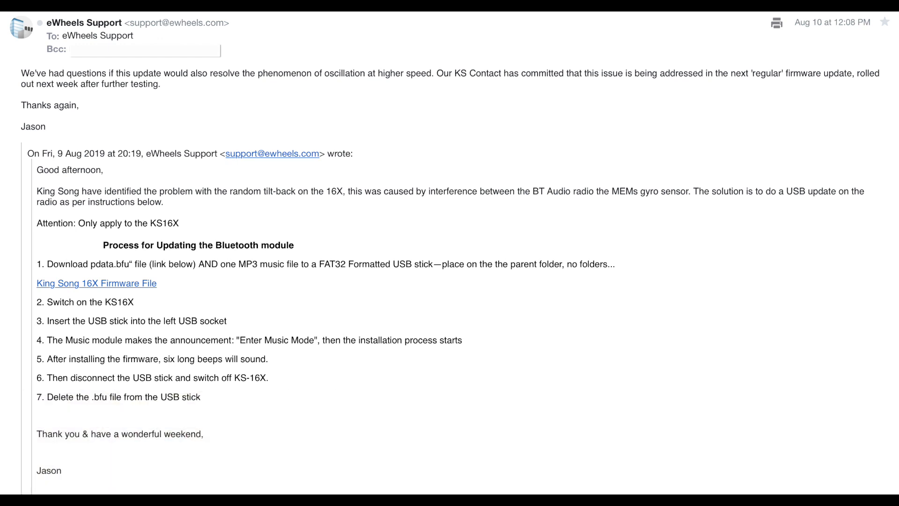